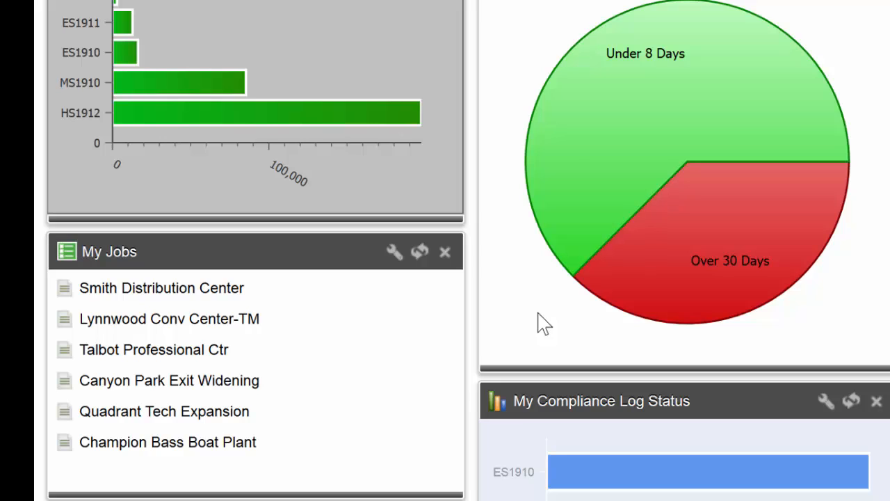
Step: Open the Champion Bass Boat Plant job from the My Jobs portlet
left_click(167, 443)
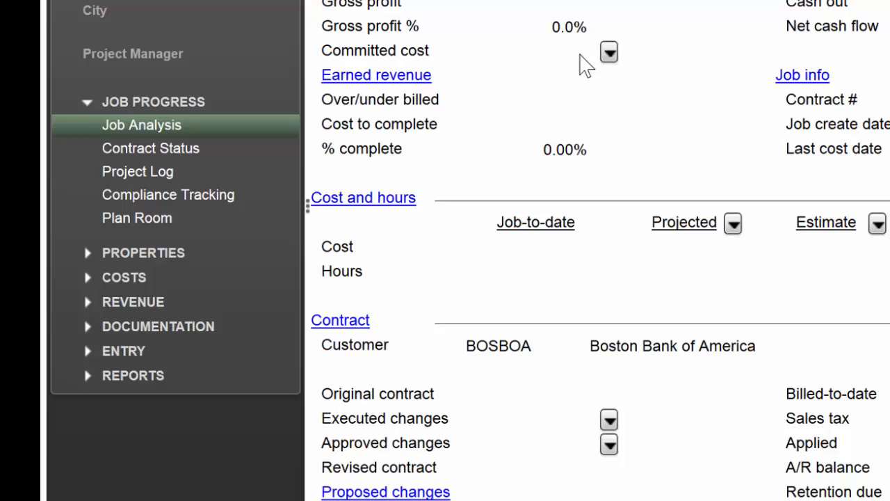
mouse_move(146, 111)
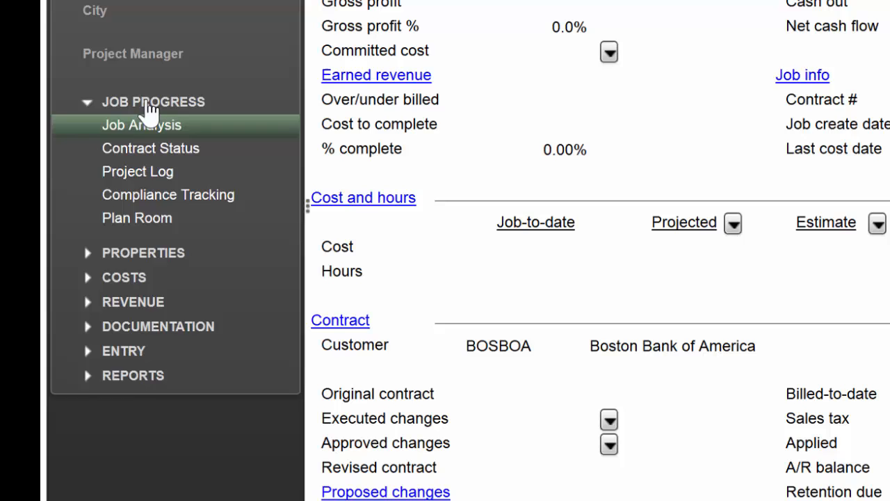
Step: Go to the job's Entry pages and start the Import Standard Job for OP0012
left_click(153, 102)
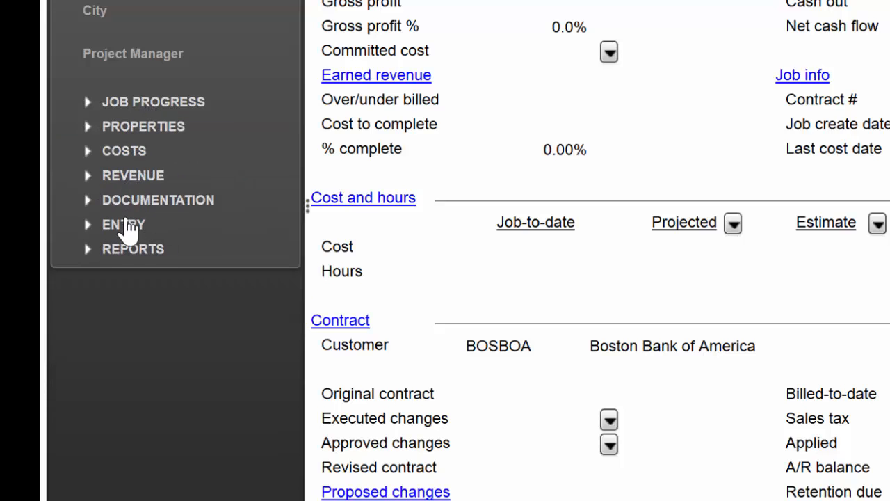
left_click(123, 224)
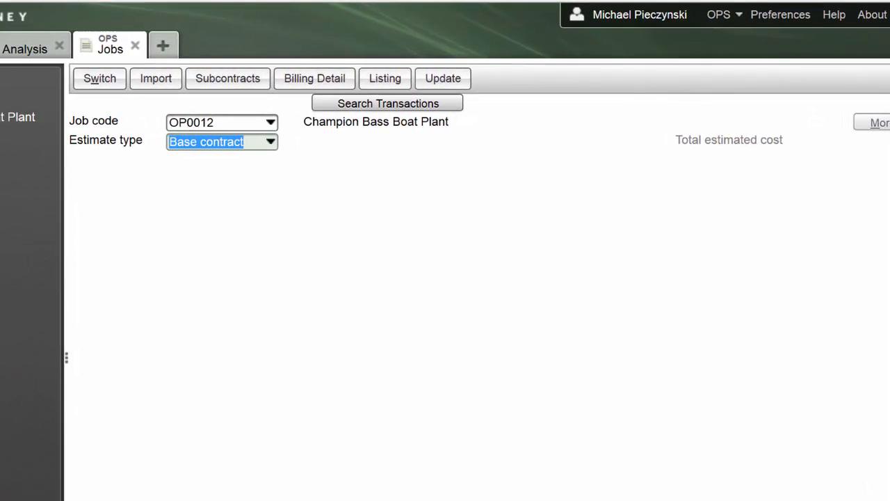
left_click(156, 78)
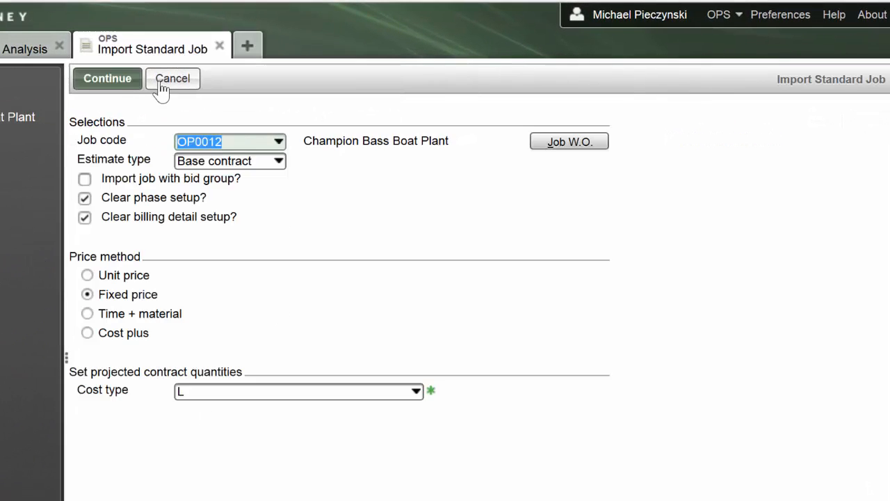
left_click(230, 161)
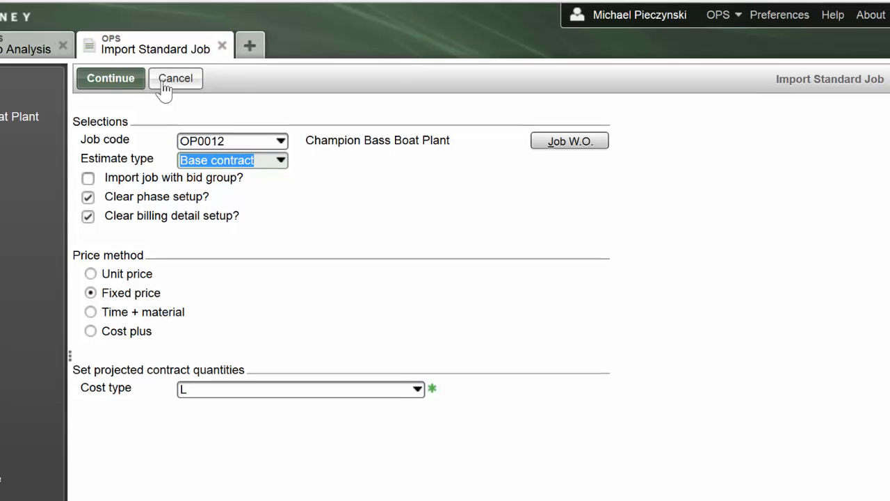
Step: Upload ELFixedBid_2.csv from Google Drive's Spectrum New Job Setup File and Instructions folder
left_click(110, 78)
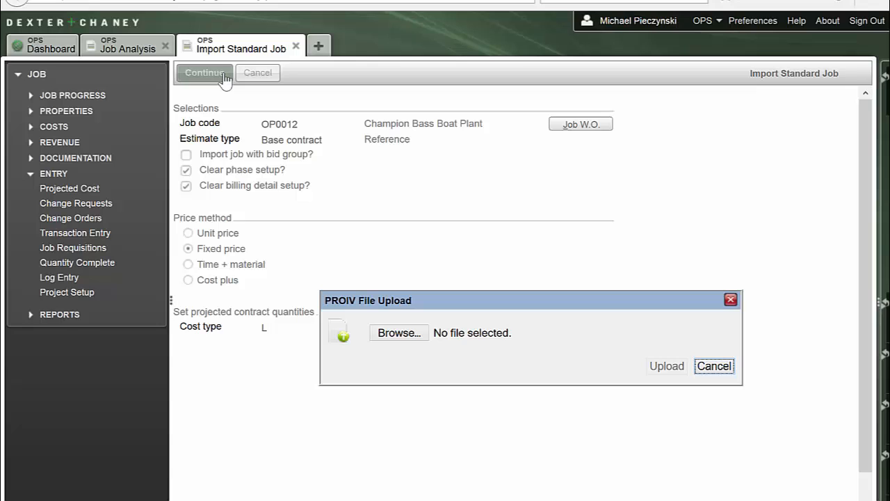
mouse_move(375, 335)
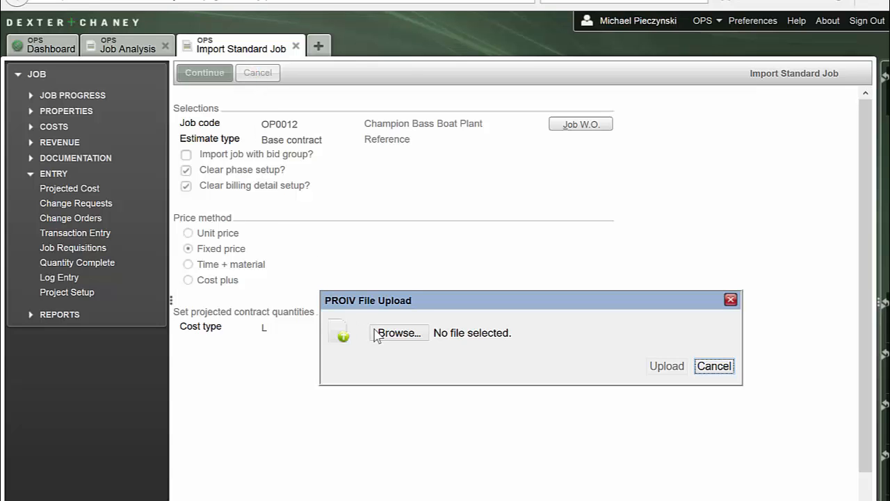
left_click(398, 332)
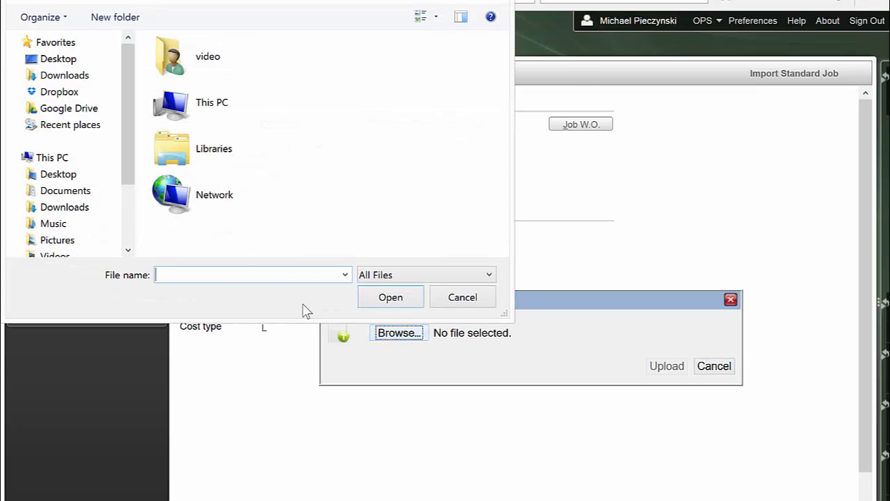
left_click(68, 109)
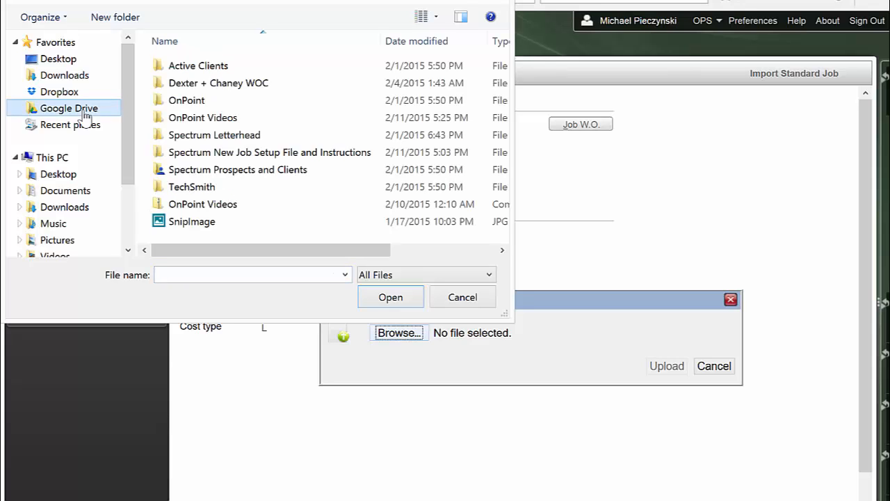
left_click(269, 152)
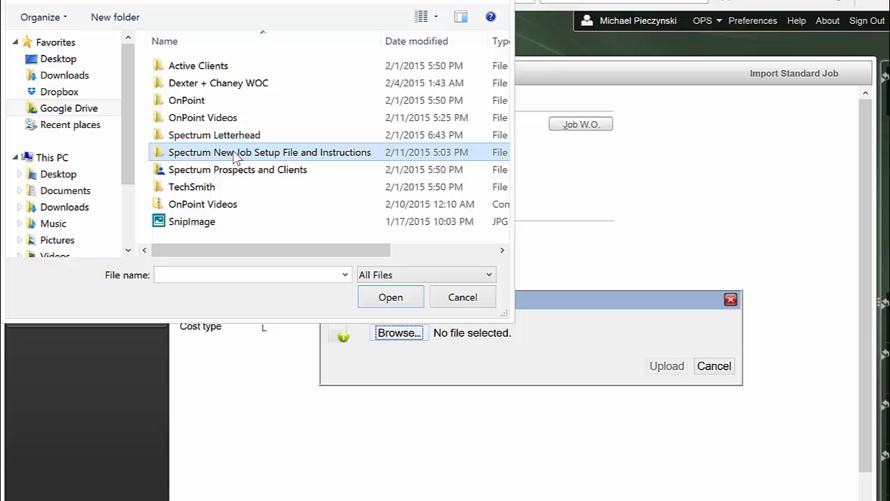
double_click(269, 152)
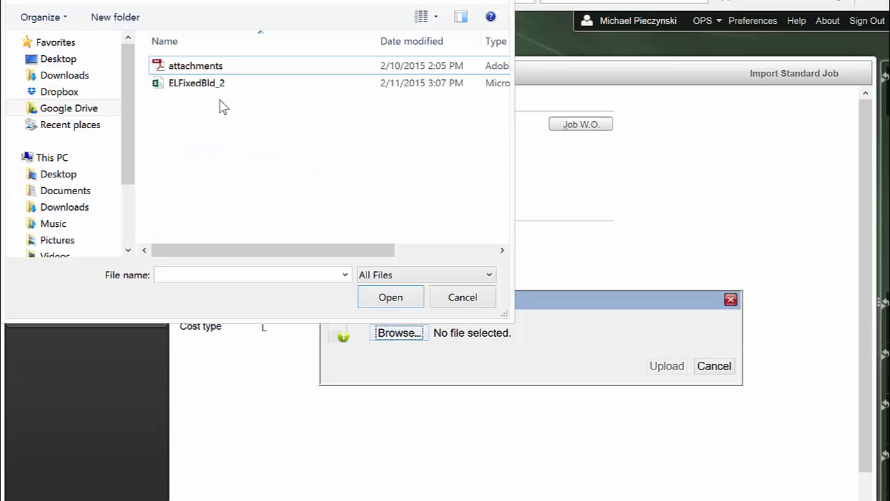
left_click(198, 84)
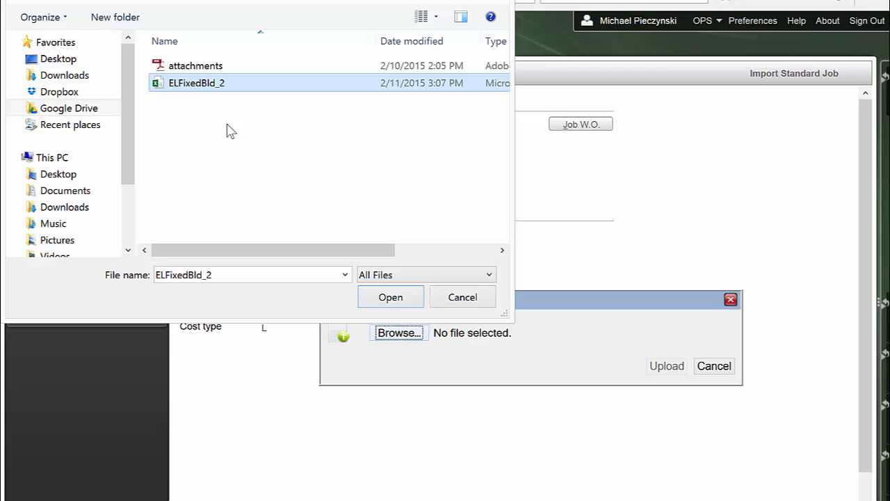
left_click(389, 298)
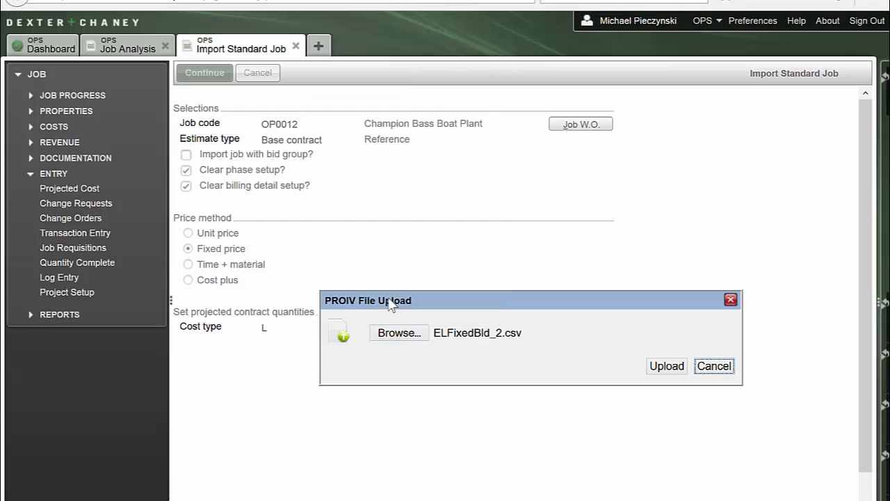
mouse_move(487, 320)
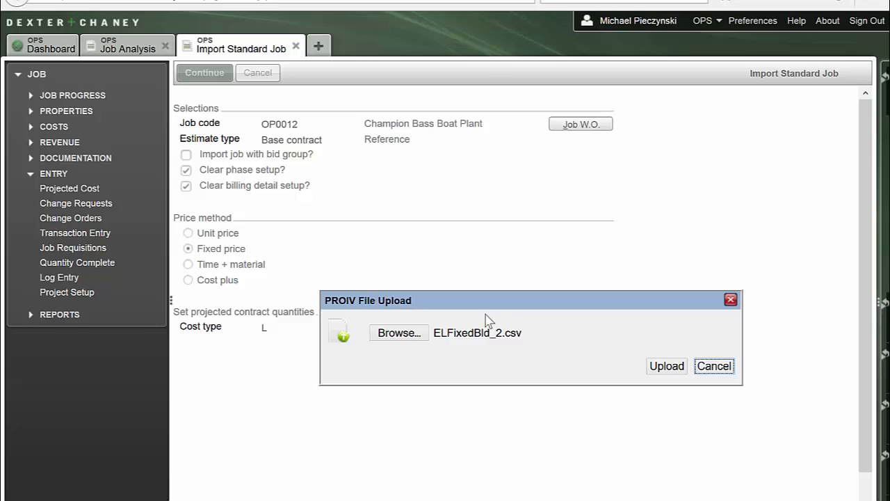
left_click(665, 365)
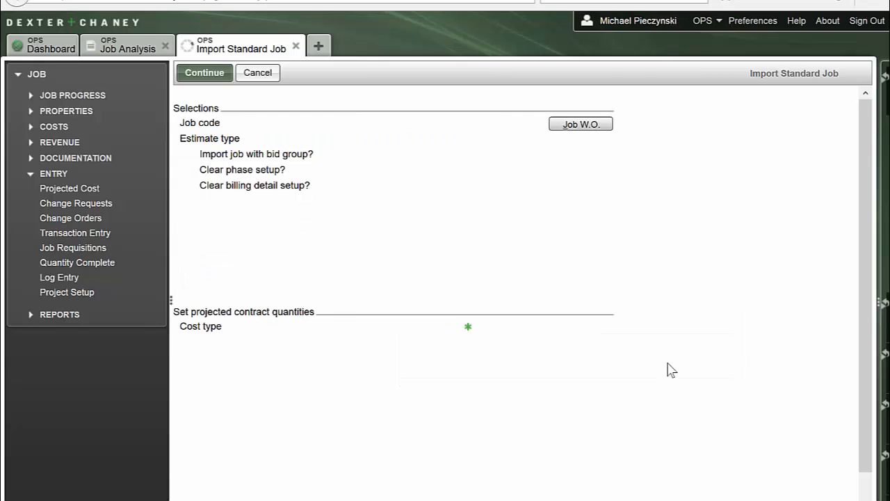
Step: Run the import so OP0012's phase lines load, total estimated cost 170,827.57
left_click(205, 72)
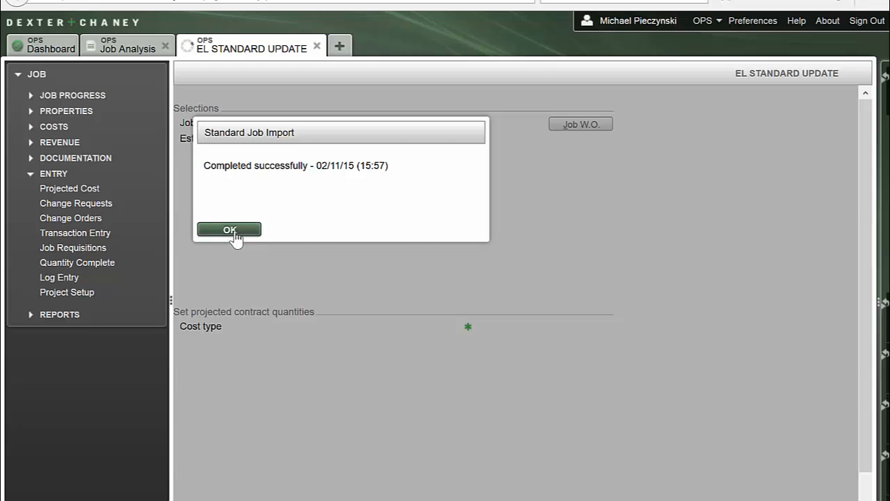
left_click(229, 230)
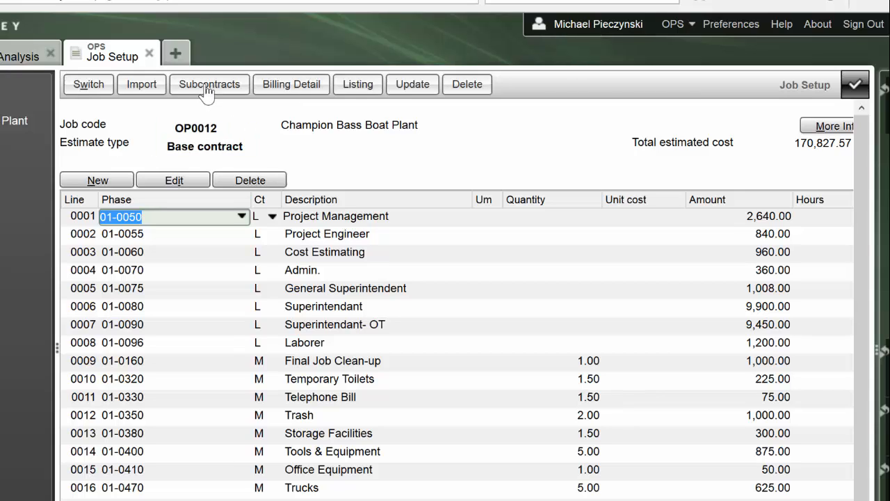
Step: Load the subcontract lines, apply default subcontract OP0012, and move to Billing Detail
left_click(208, 85)
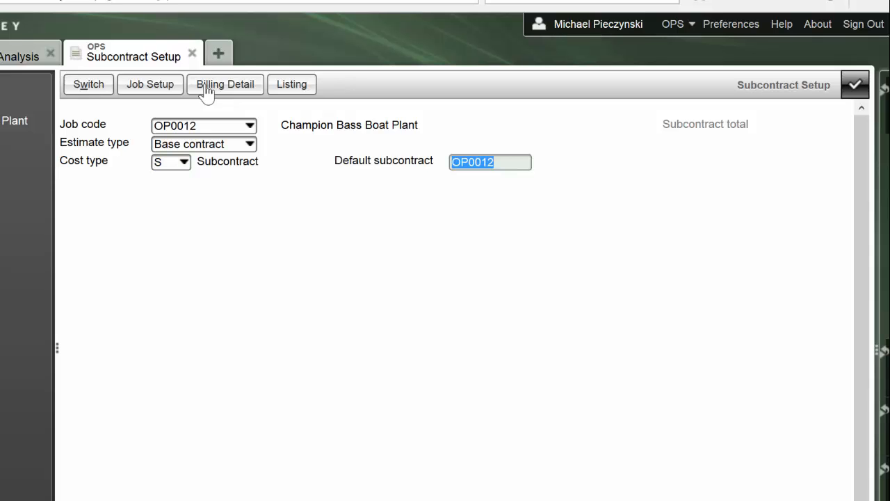
left_click(225, 85)
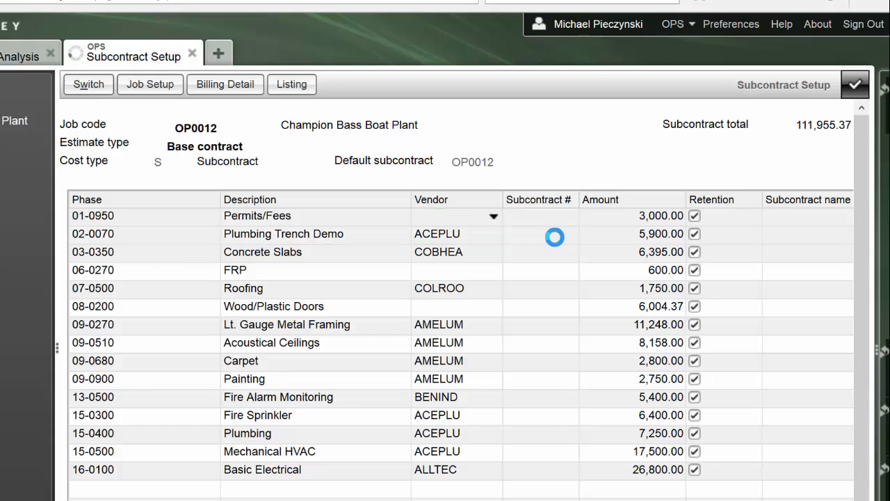
left_click(540, 234)
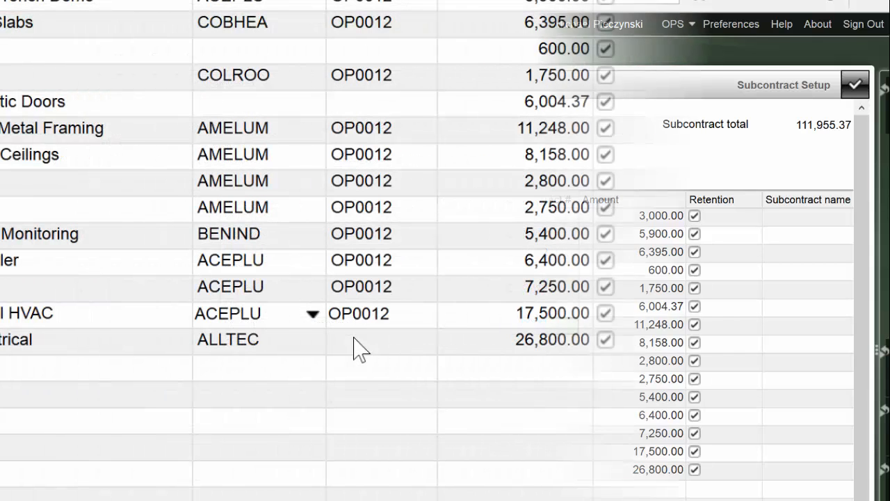
left_click(359, 341)
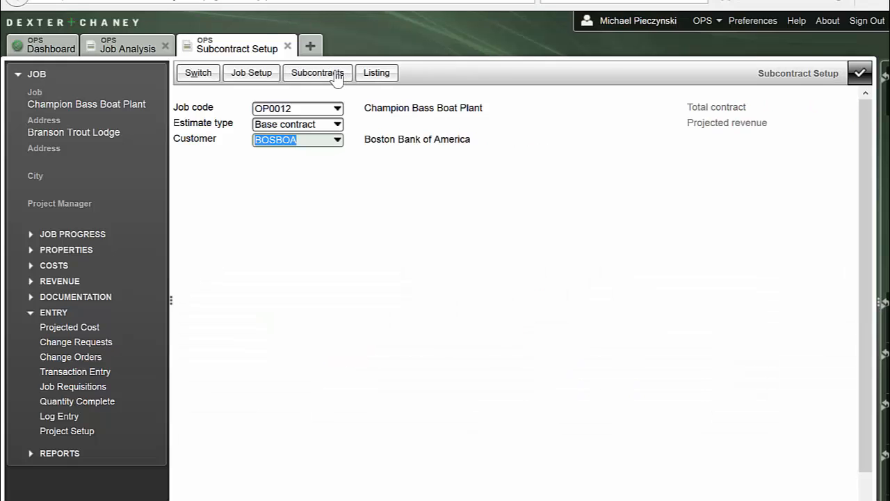
Step: Load the billing items for customer BOSBOA, then return to Job Setup
left_click(317, 73)
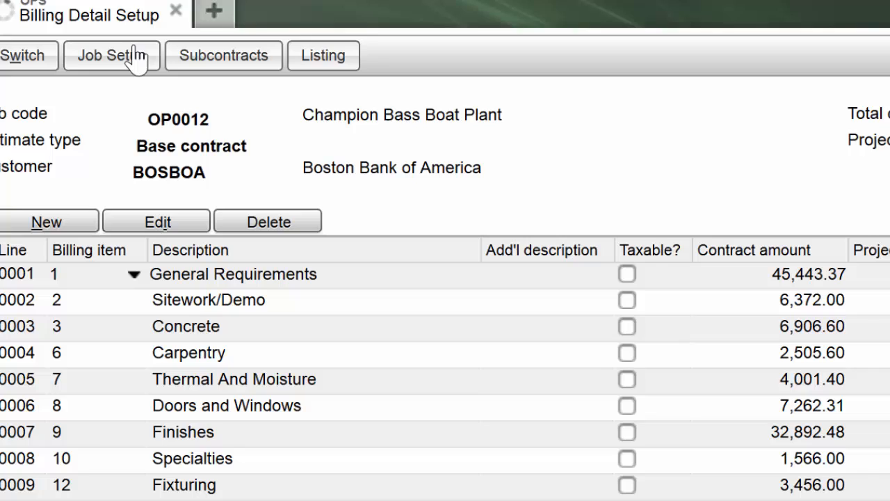
left_click(111, 56)
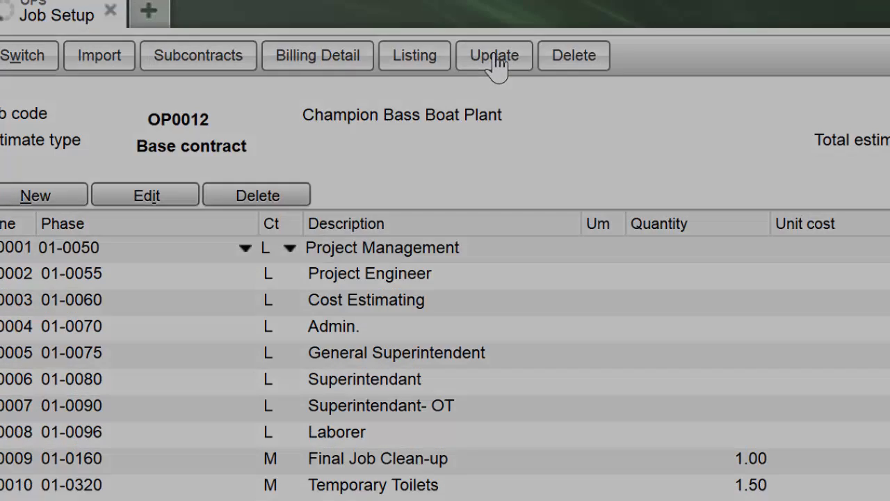
Step: Update the project setup for OP0012 to completion, then save and close to the dashboard
left_click(494, 56)
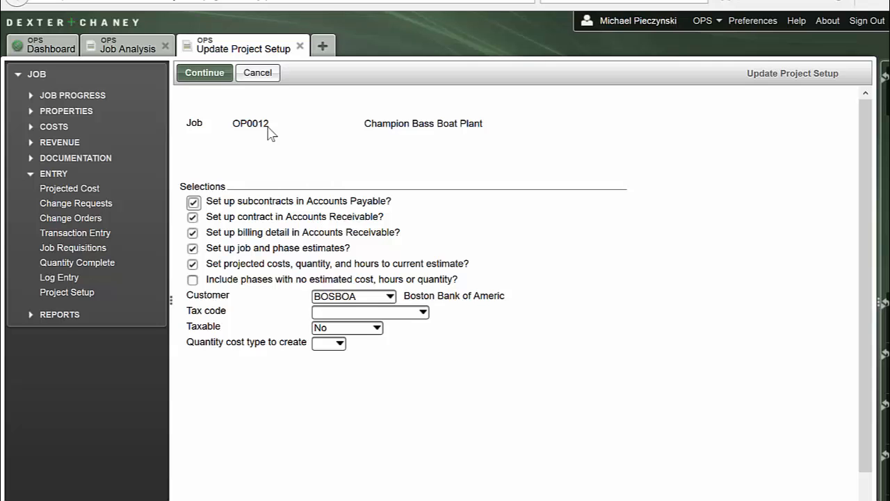
left_click(204, 72)
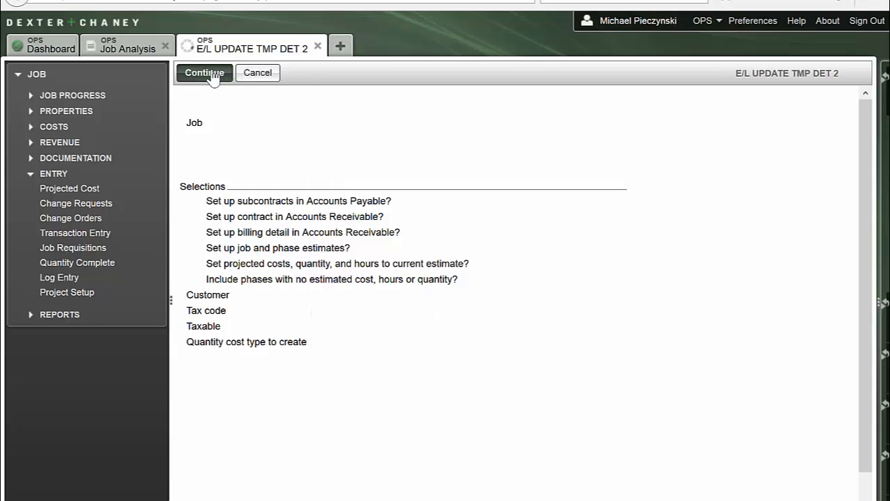
left_click(204, 72)
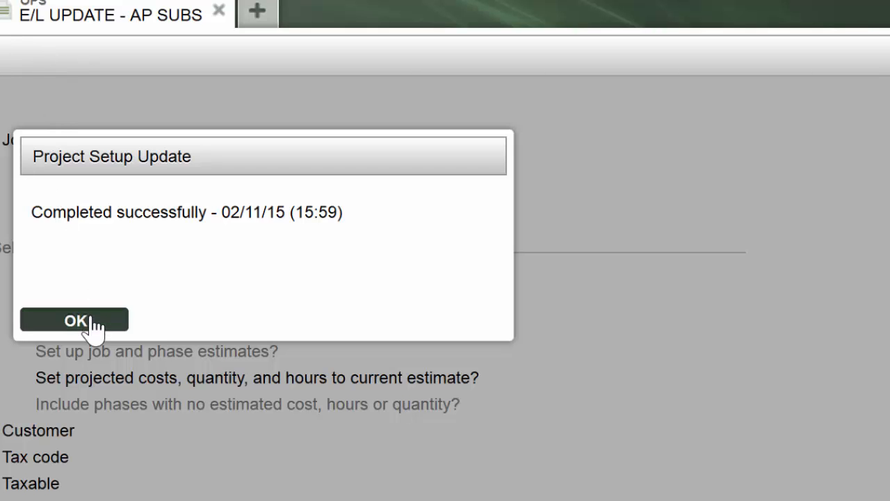
left_click(74, 318)
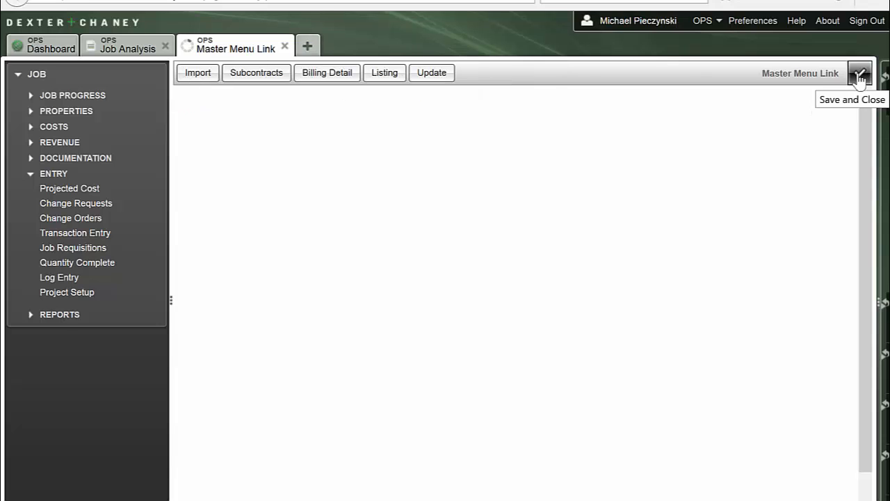
left_click(860, 72)
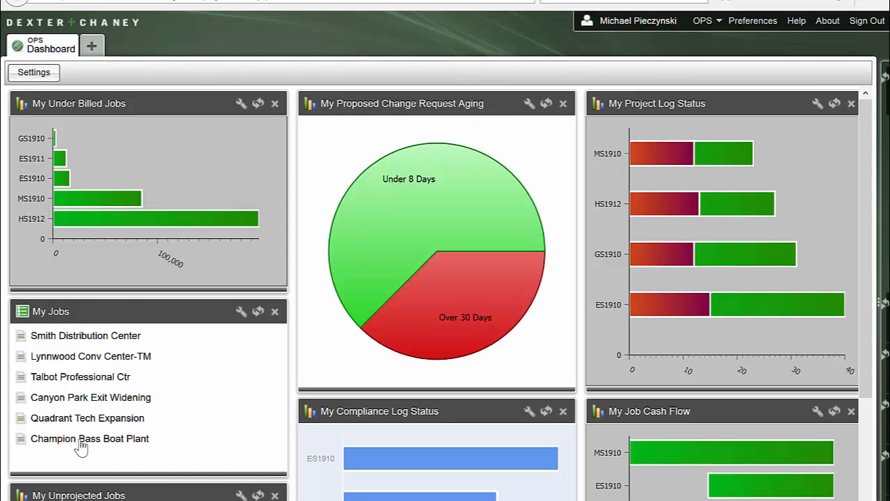
Step: Review the job analysis and the committed cost breakdown for Champion Bass Boat Plant
left_click(89, 438)
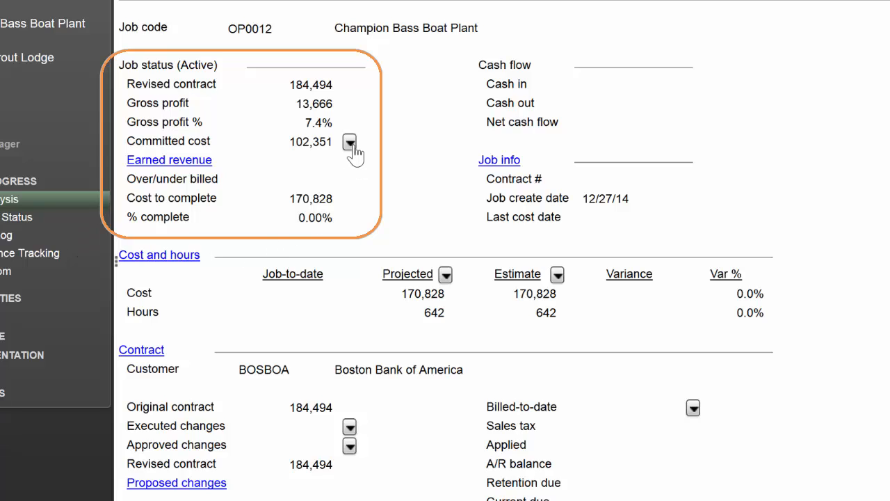
left_click(349, 141)
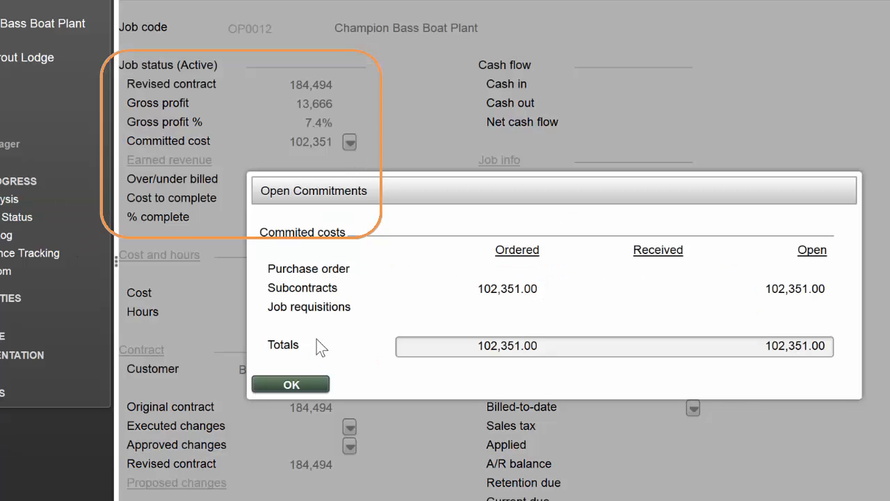
left_click(289, 384)
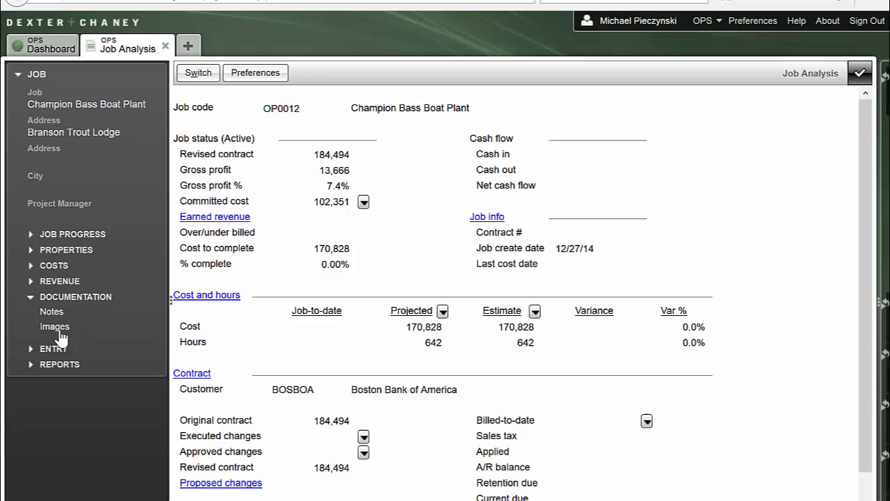
Step: Open the job's Images under Documentation and select the Boat entry
left_click(54, 325)
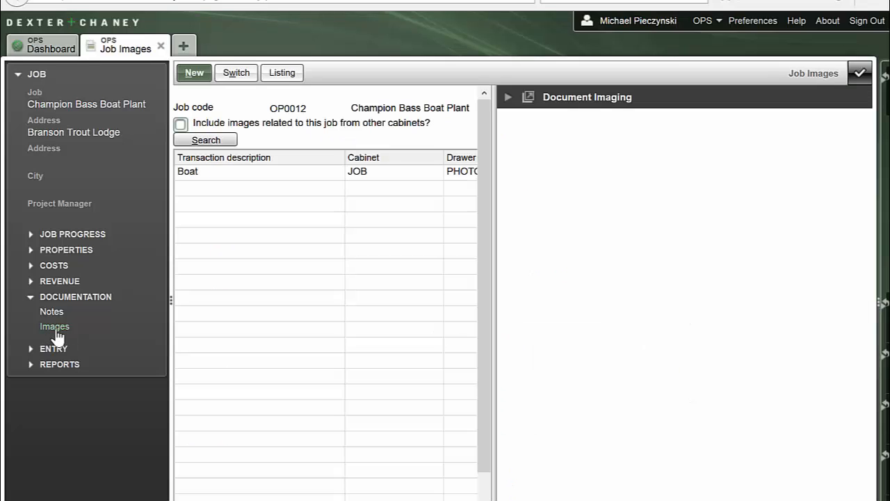
left_click(257, 171)
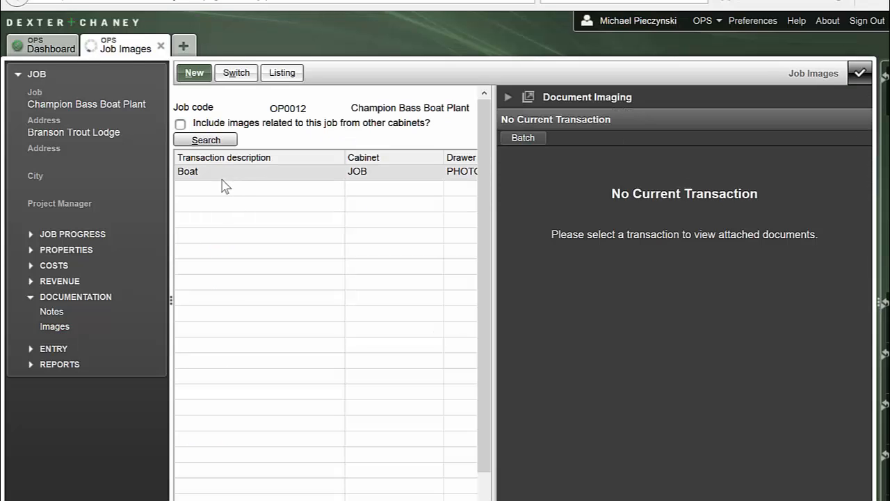